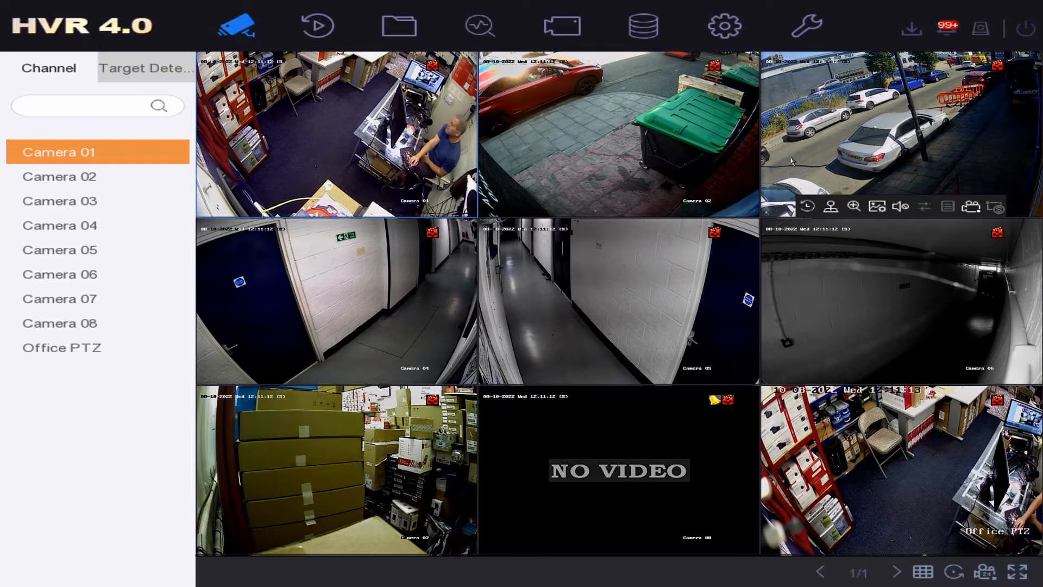
pyautogui.moveTo(545, 149)
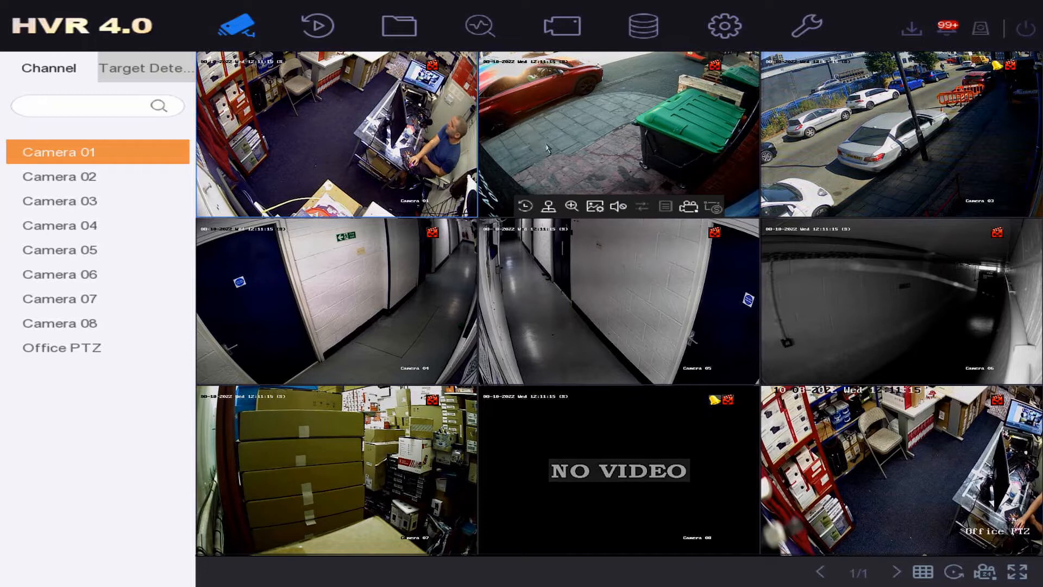
# - Enlarge Camera 02 to single-screen view, then go to the camera display settings
pyautogui.doubleClick(617, 133)
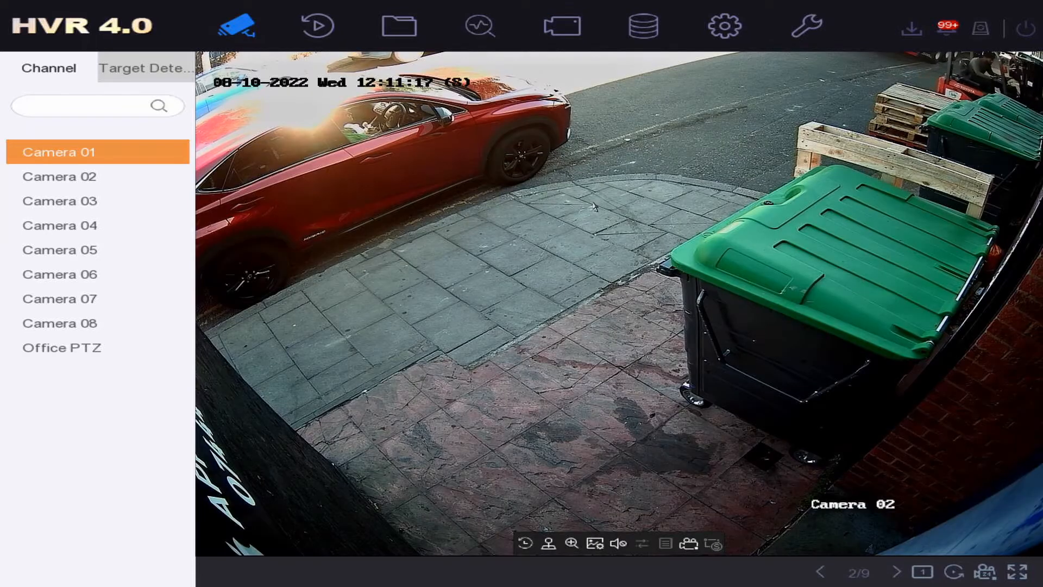
pyautogui.click(561, 26)
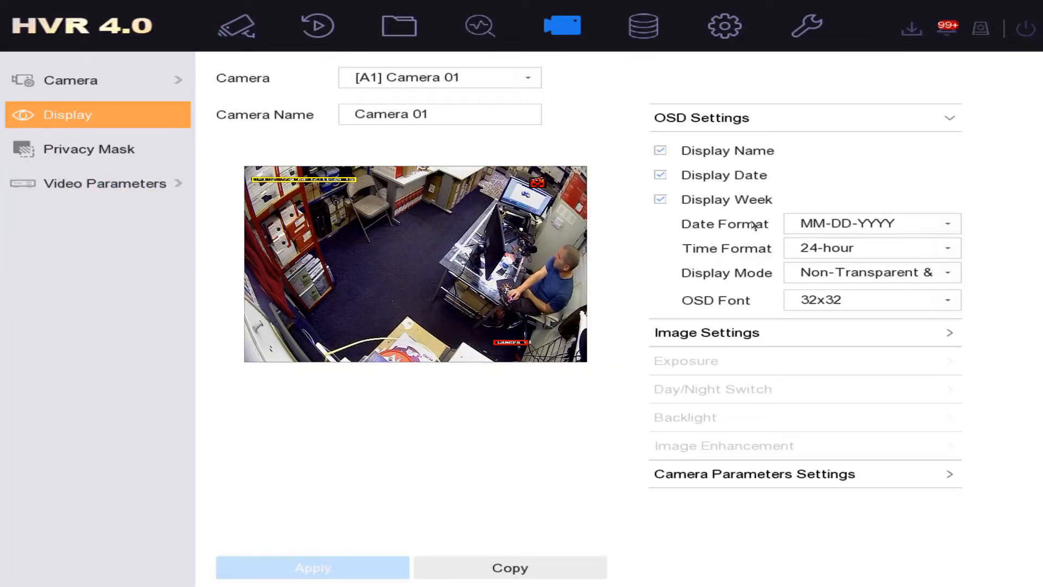
# - Select Camera 02 as the target and expand its Image Settings section
pyautogui.click(706, 333)
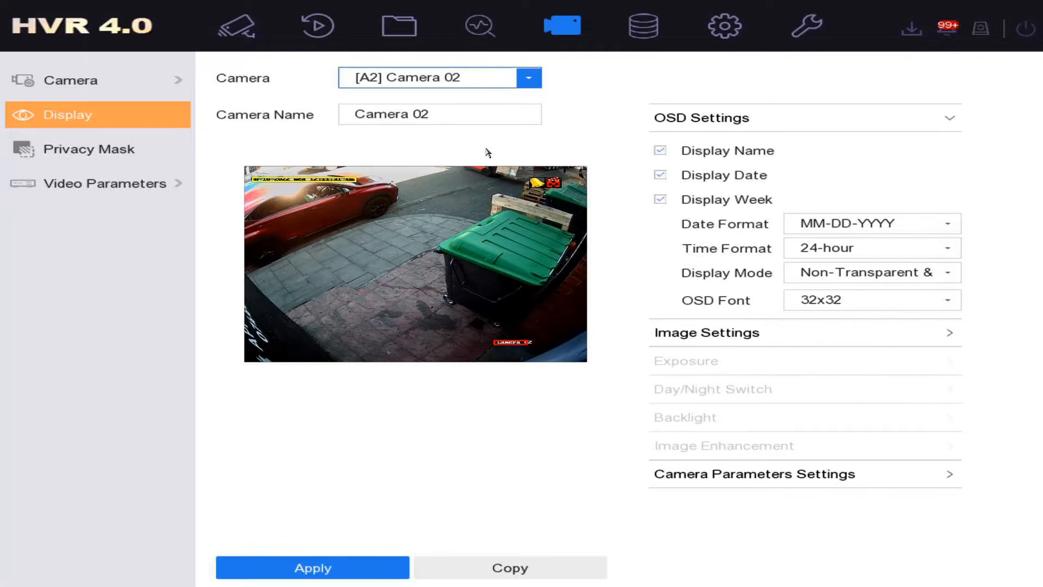
pyautogui.click(706, 332)
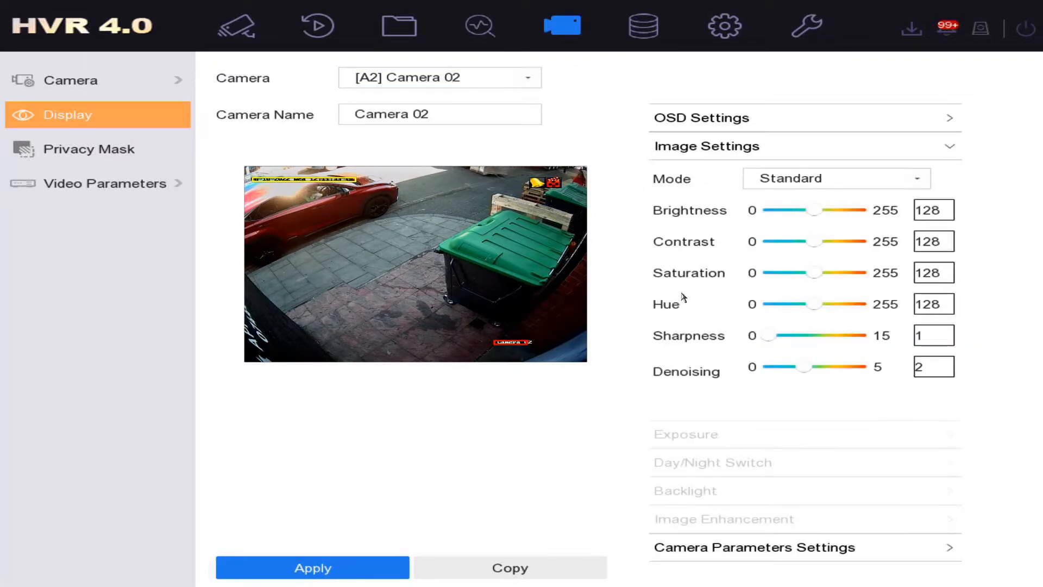
# - Change Camera 02's image mode from Standard to Indoor, then to Dim Light
pyautogui.click(919, 178)
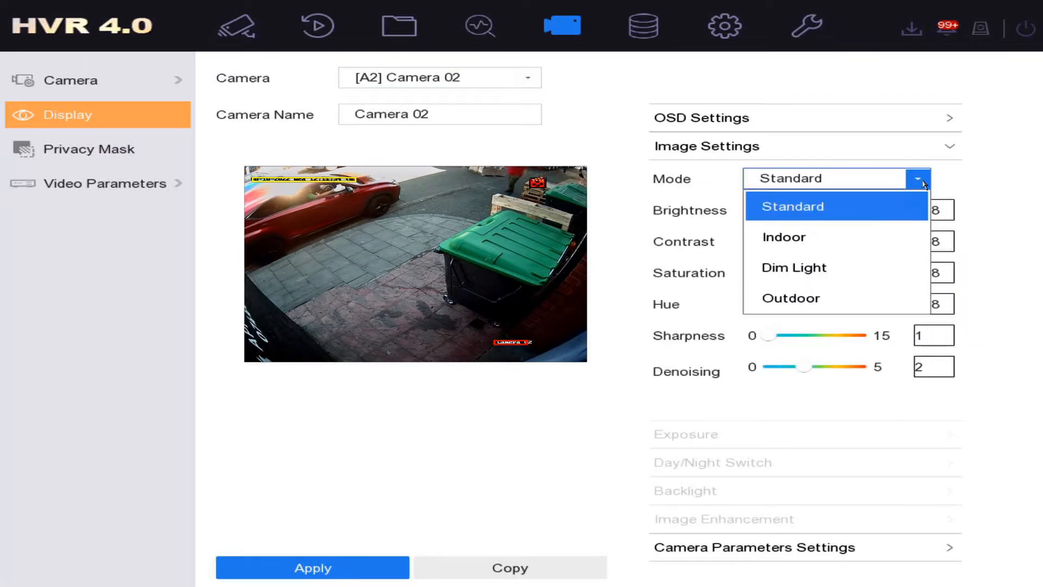
pyautogui.click(783, 236)
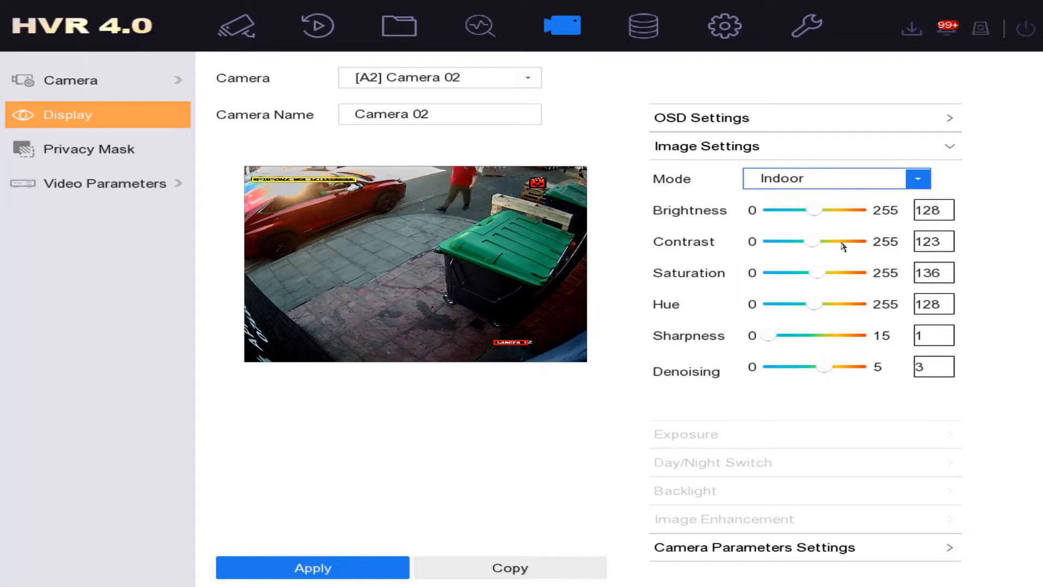
pyautogui.click(917, 178)
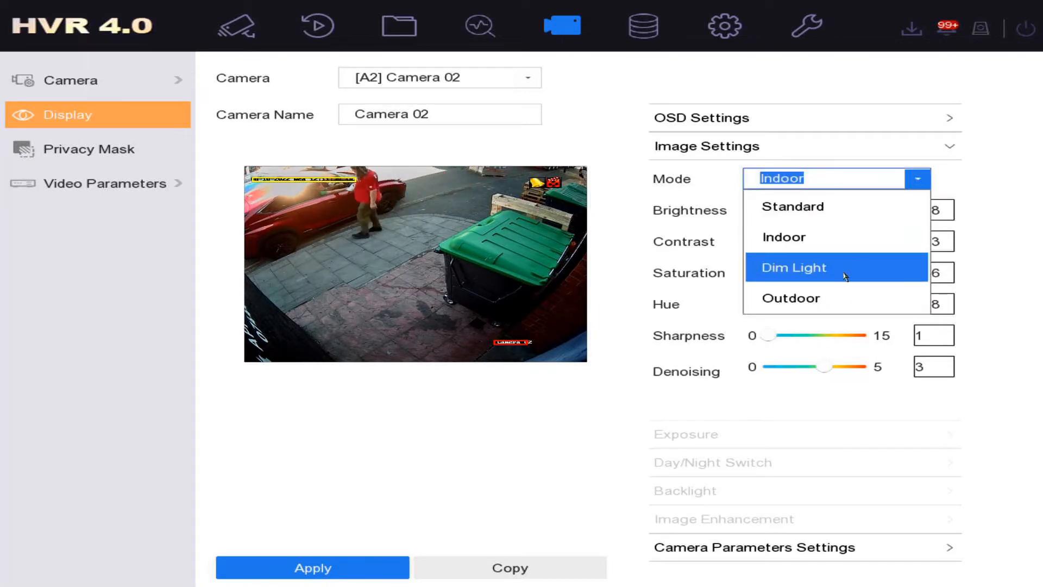
pyautogui.click(790, 297)
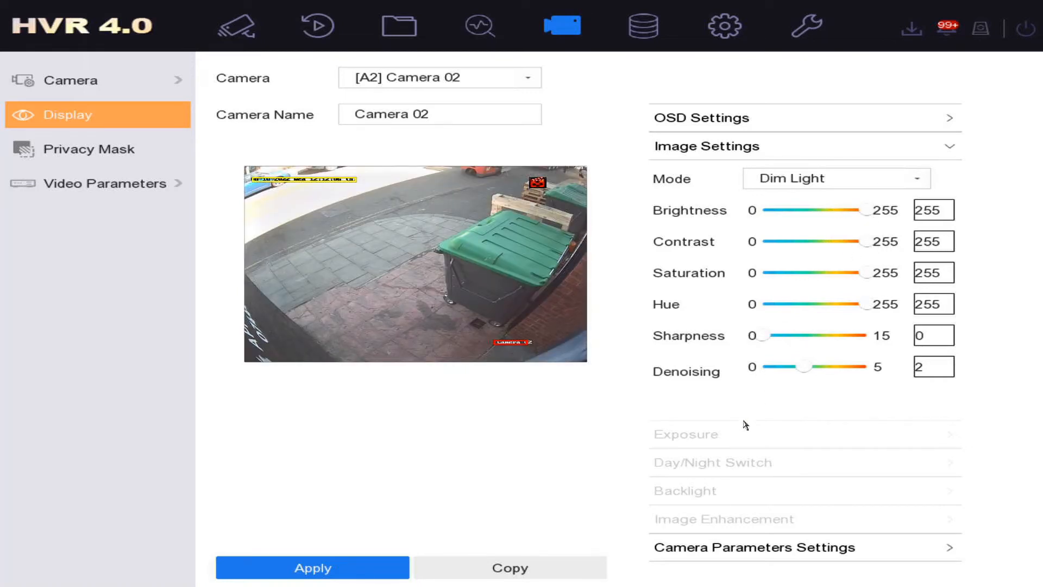
# - Apply the Dim Light settings with brightness, contrast, saturation and hue at 255
pyautogui.click(312, 567)
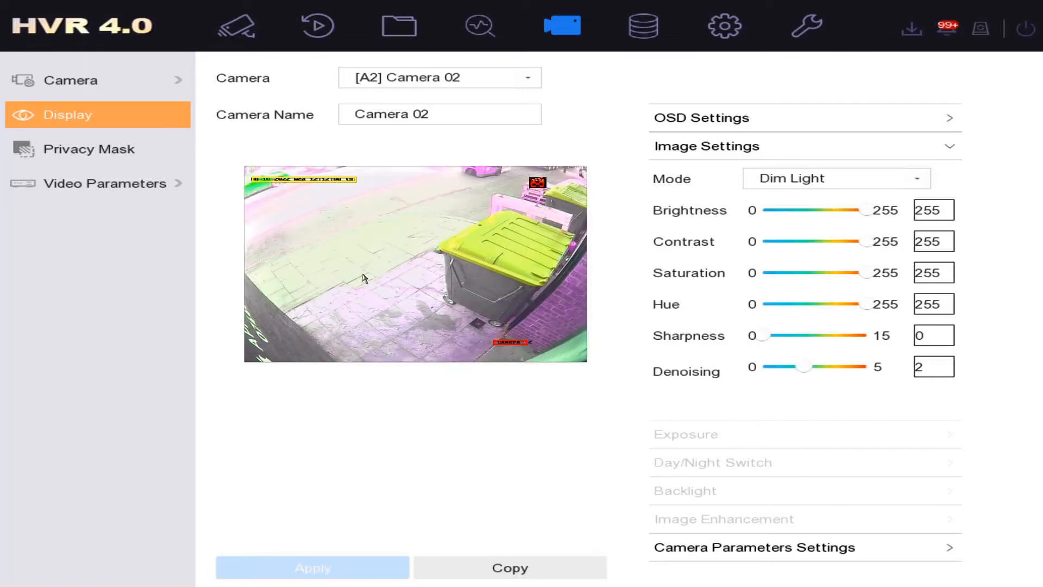